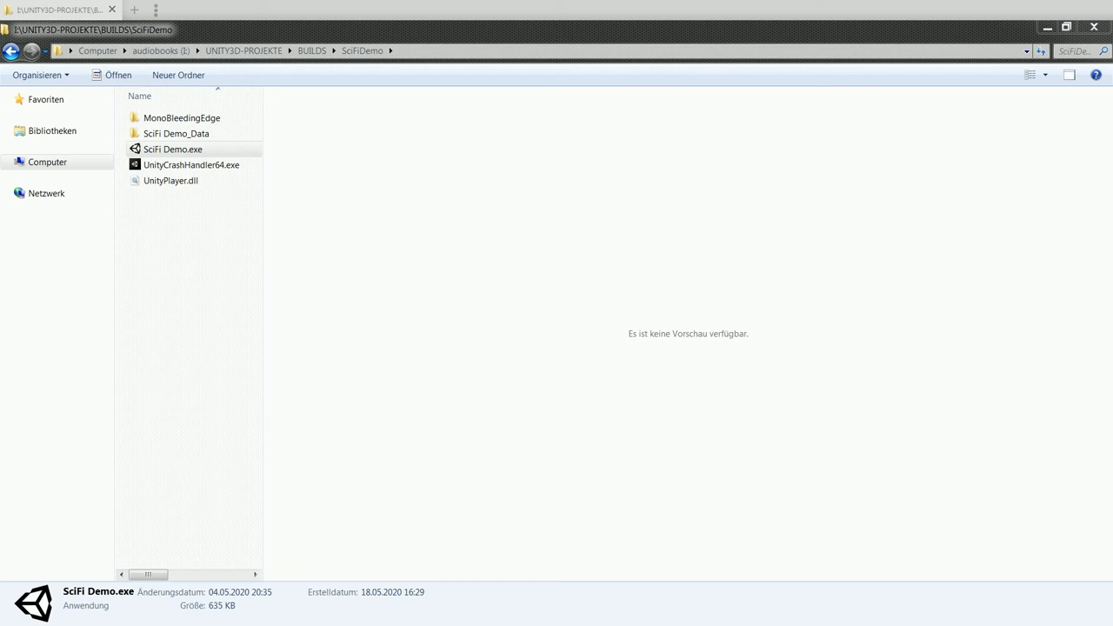
mouse_move(265, 150)
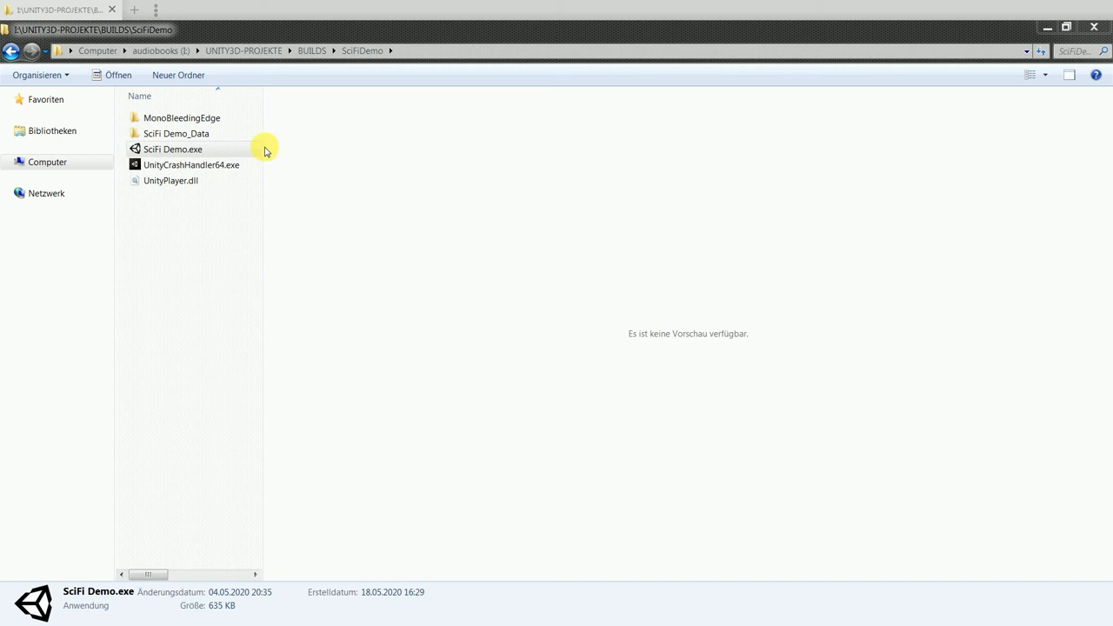
- Launch SciFi Demo.exe, bringing up the first-person market scene with Ammo: 50
click(172, 149)
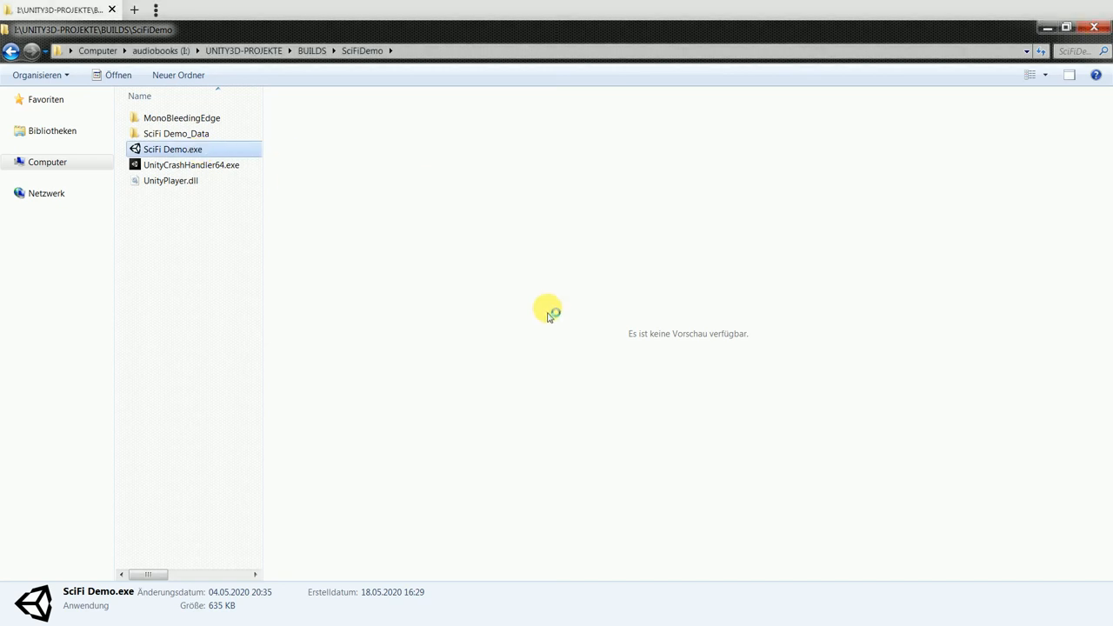
double_click(172, 149)
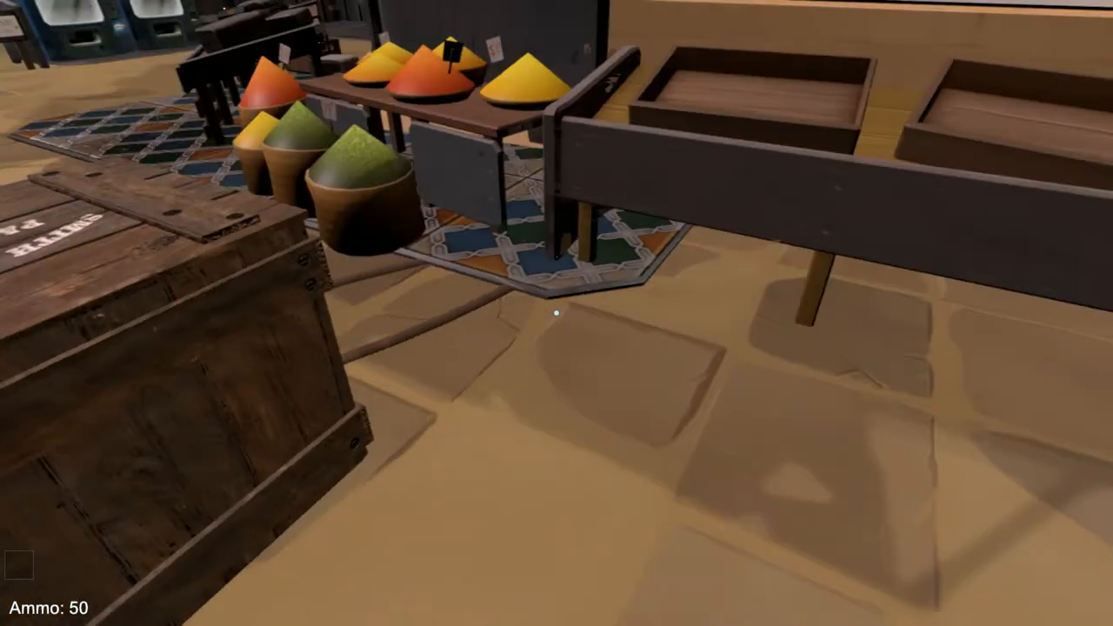
mouse_move(556, 313)
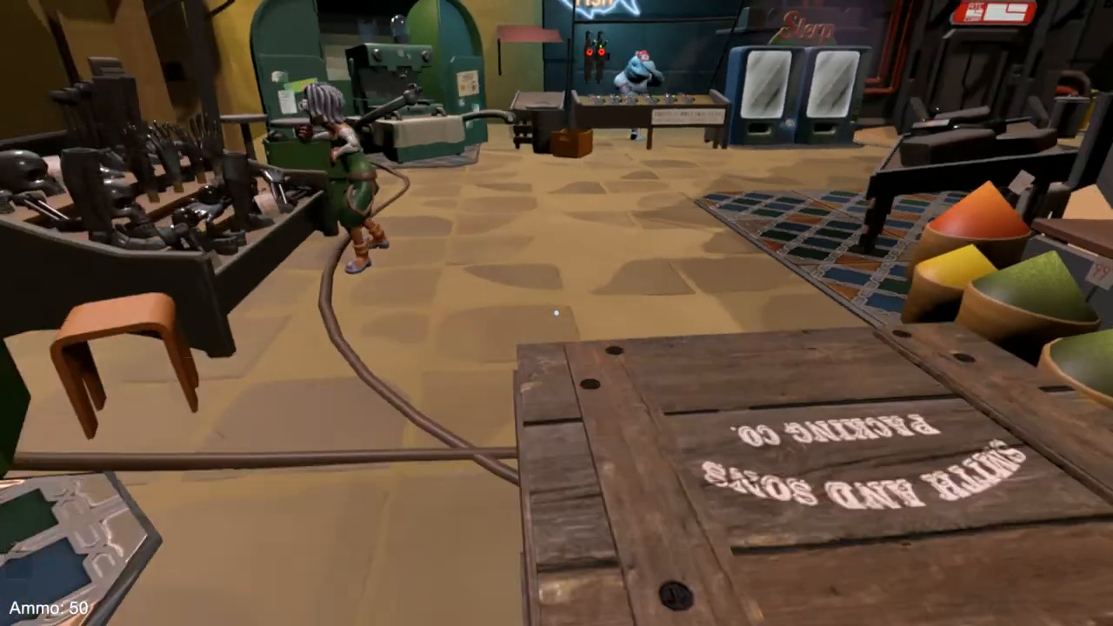